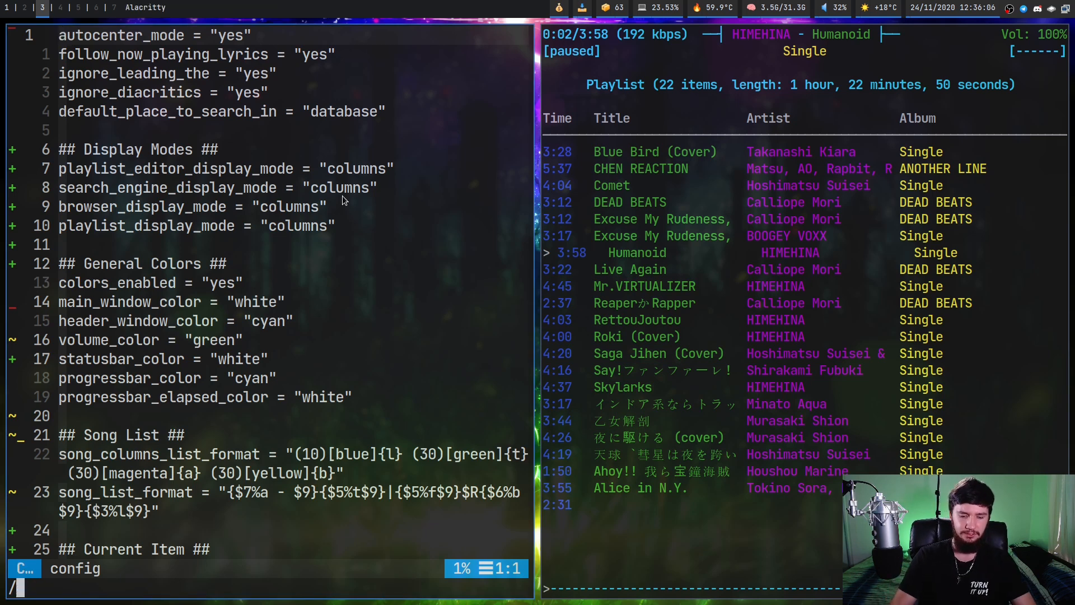
# - Find the user_interface option via a search for 'alter' and change its value to classic
pyautogui.write('alter')
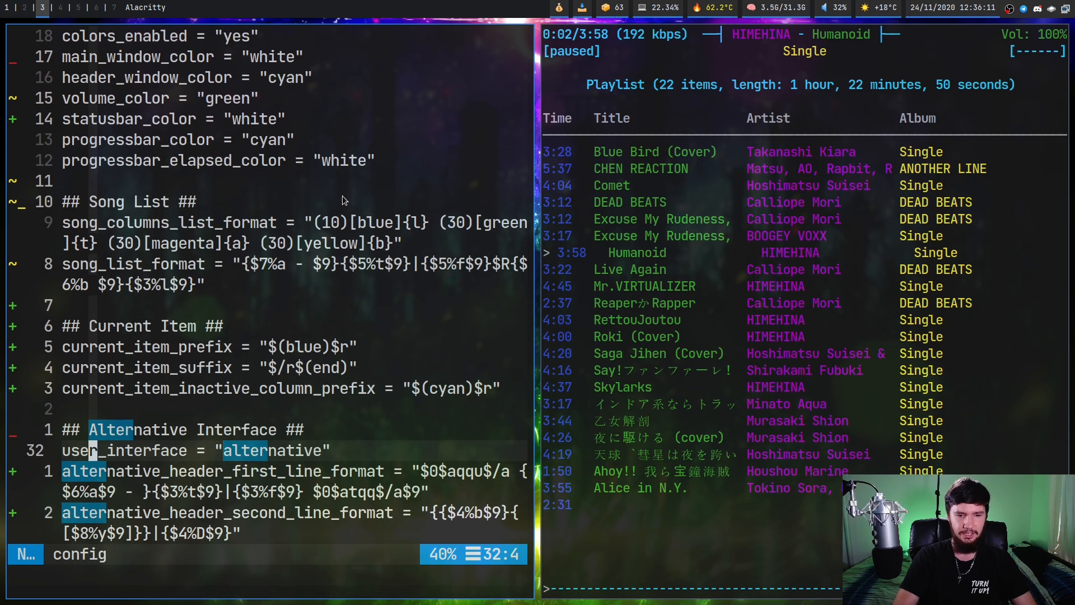
pyautogui.scroll(-3)
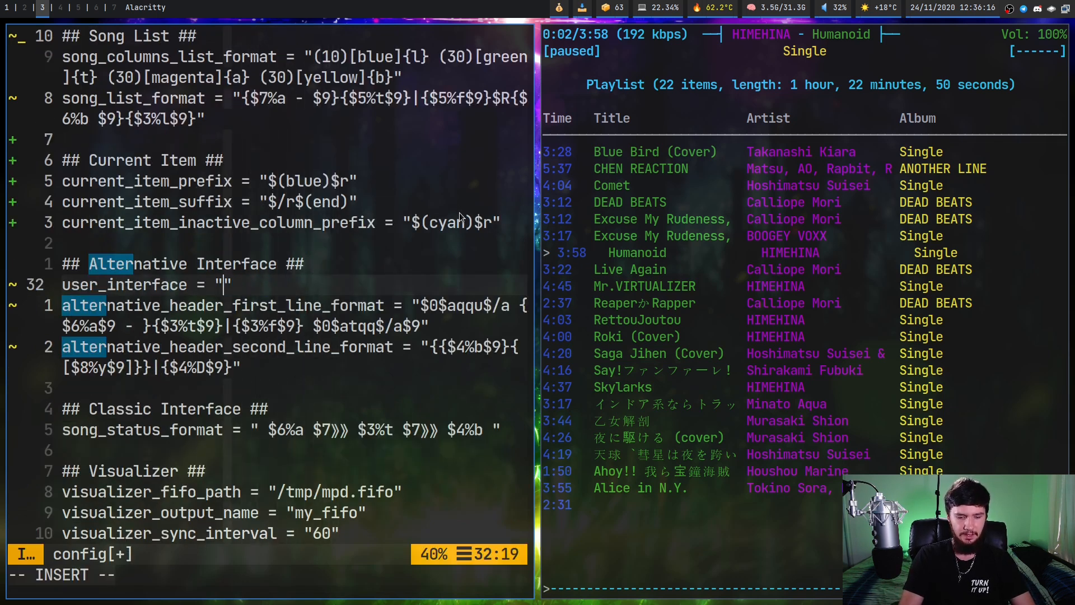
pyautogui.write('classic')
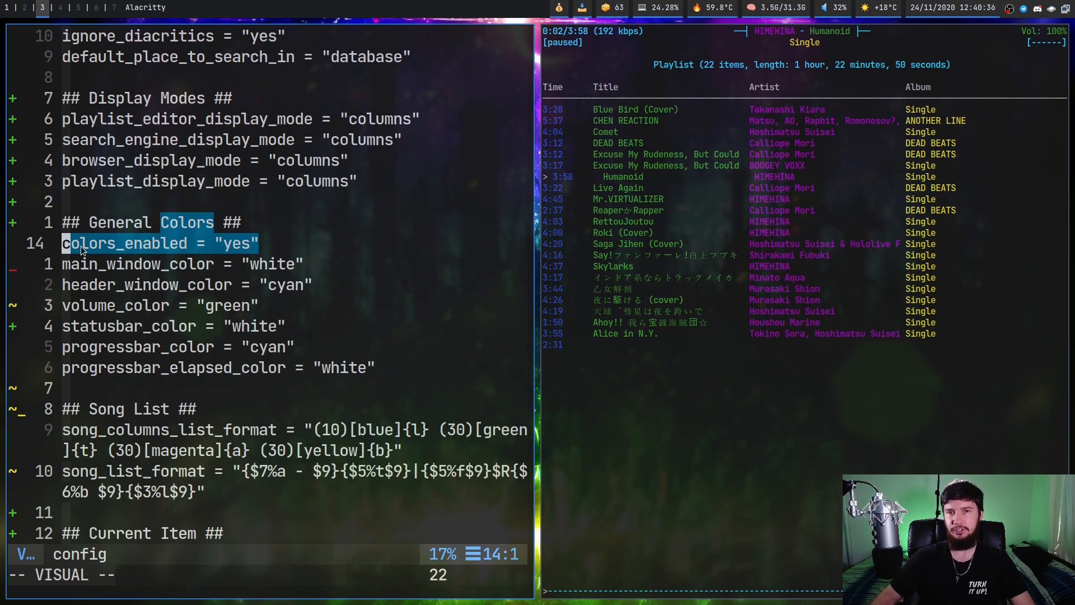
pyautogui.moveTo(335, 267)
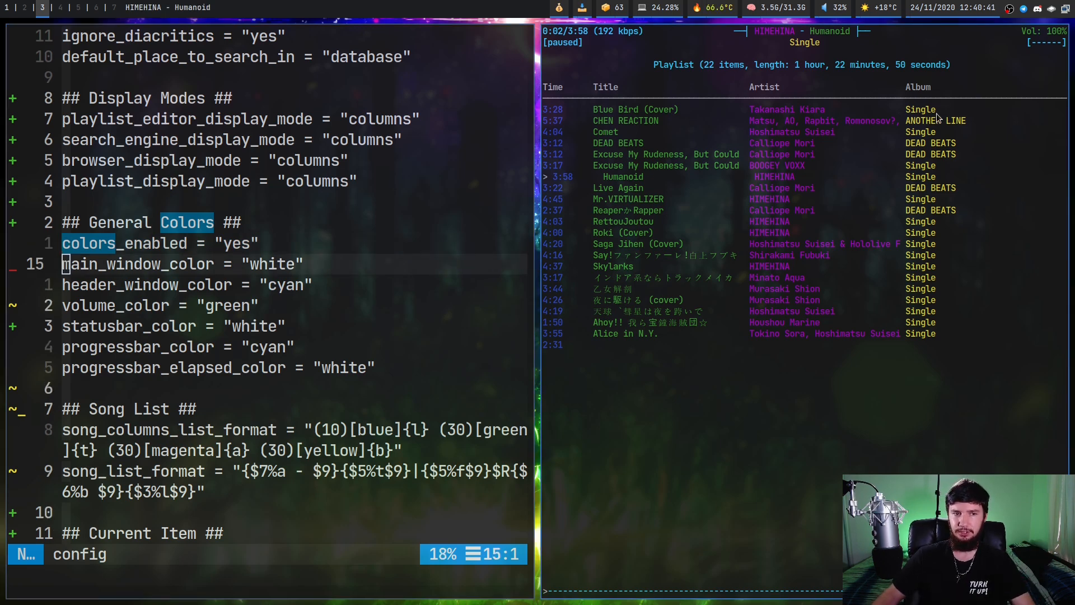
pyautogui.moveTo(561, 70)
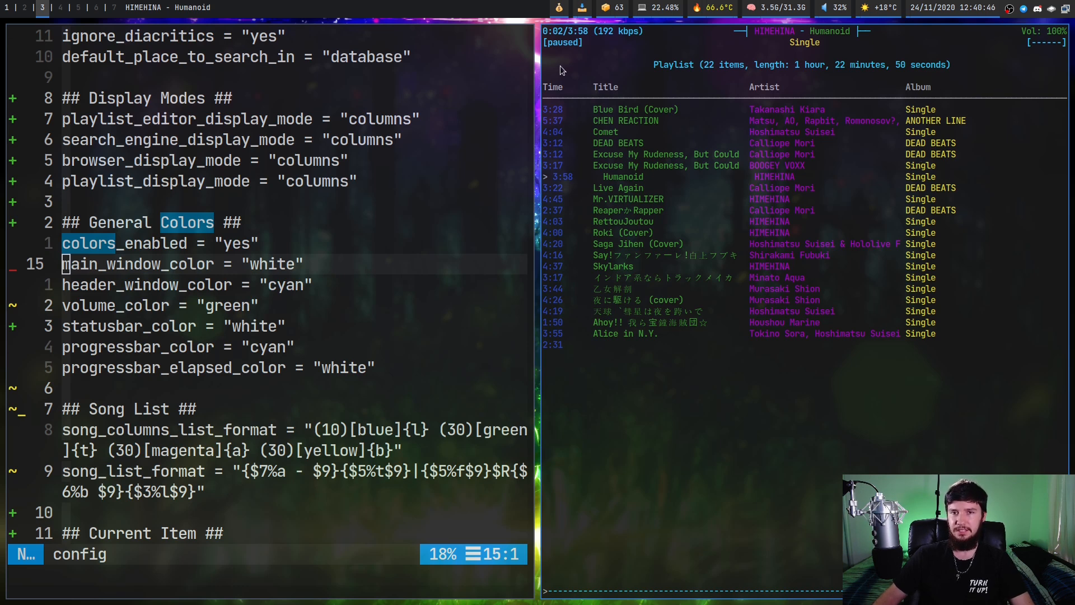
pyautogui.moveTo(716, 105)
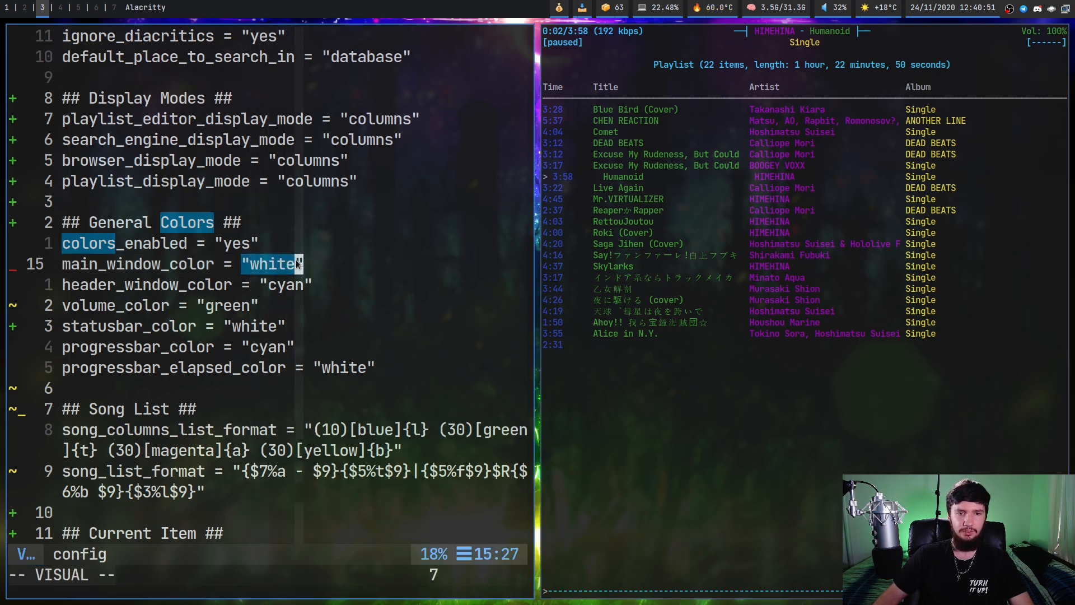
pyautogui.press('j')
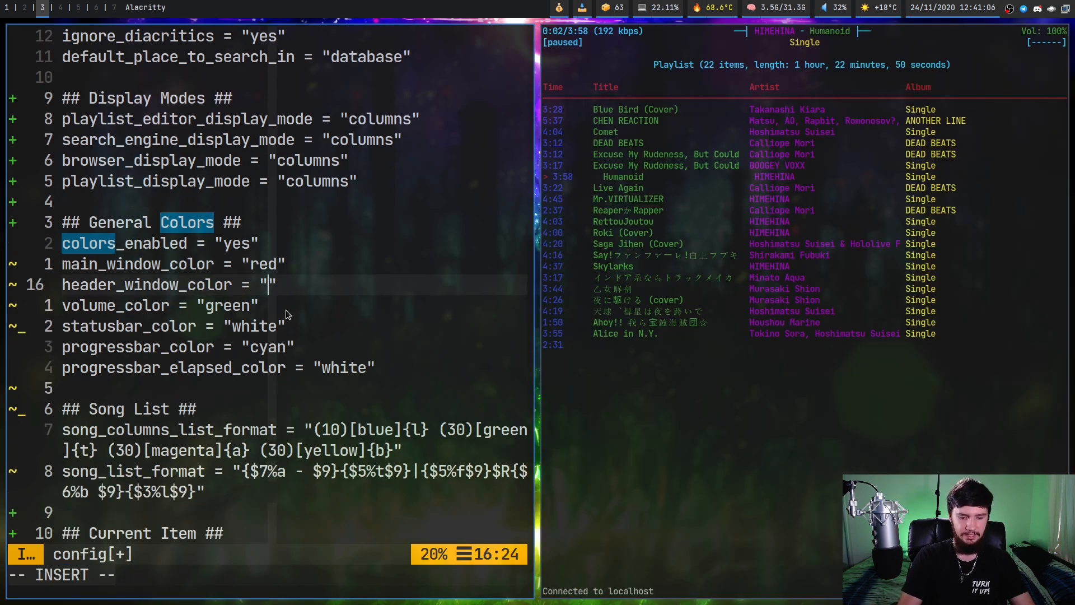
# - Try magenta for the header window colour, then abandon the mistyped command and revert
pyautogui.write('mag')
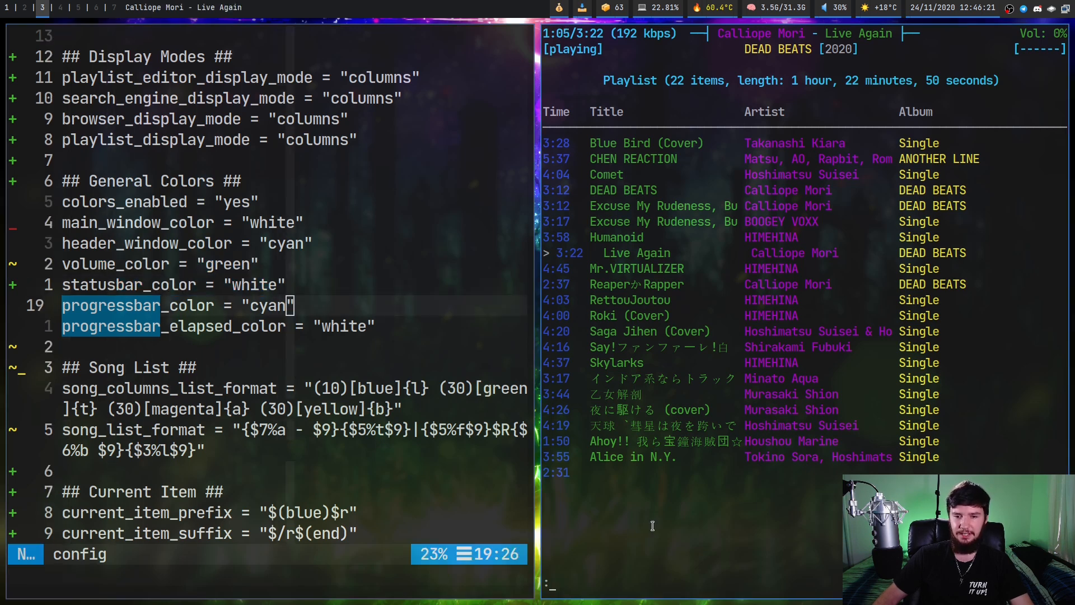
pyautogui.write('jhd')
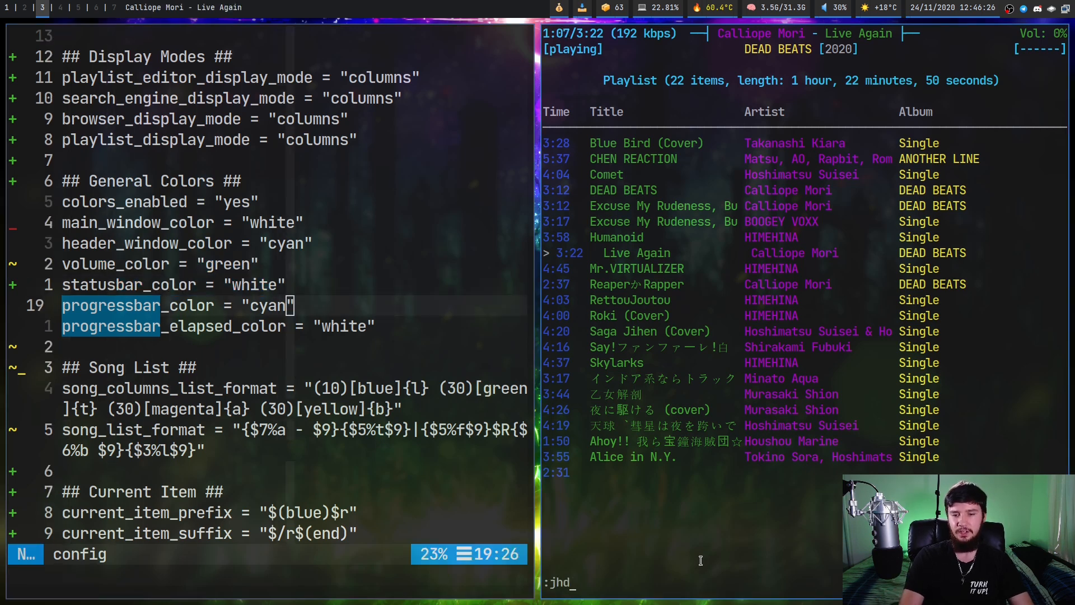
pyautogui.press('Return')
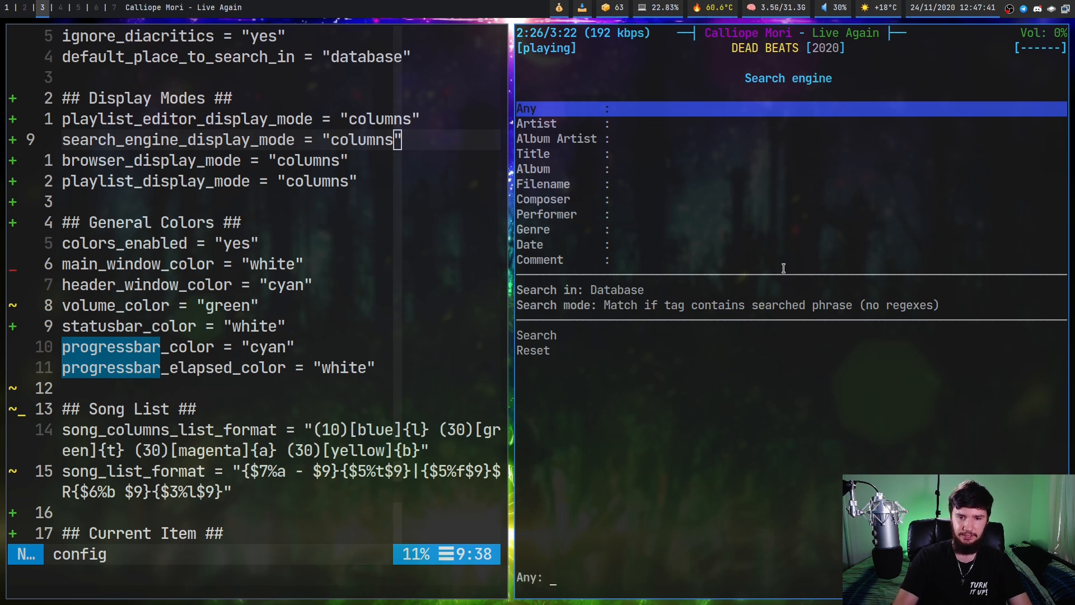
# - Search the ncmpcpp library for 'calli' to list the Calliope Mori songs
pyautogui.write('calli')
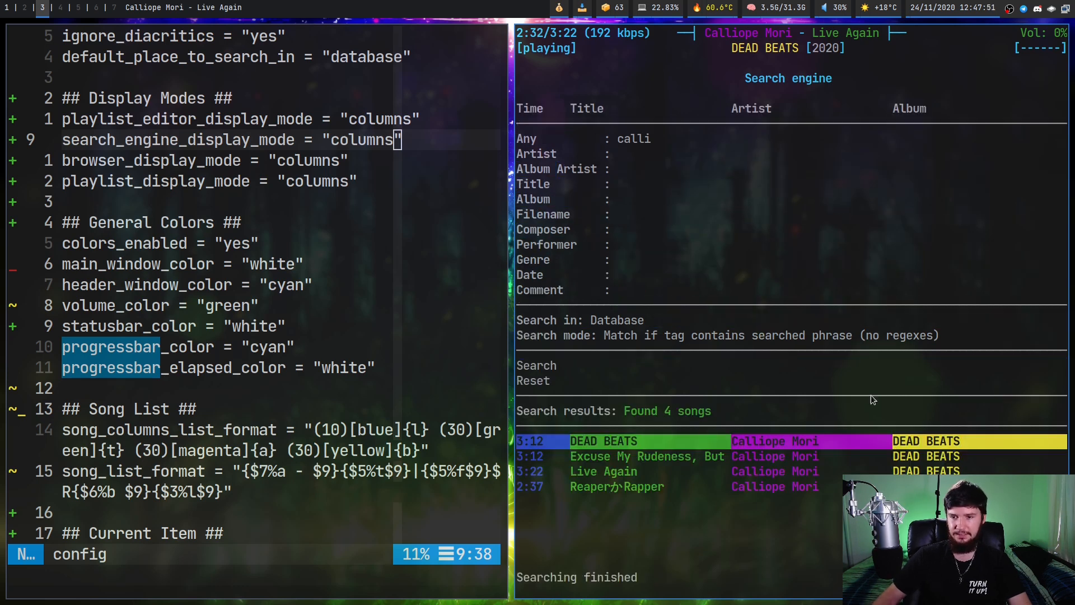
pyautogui.moveTo(850, 158)
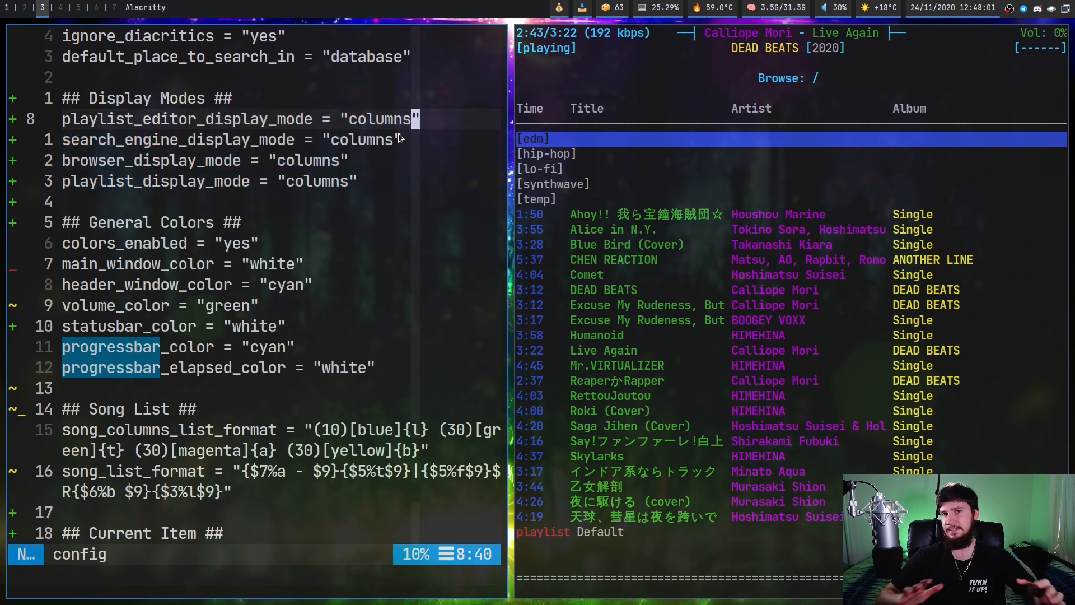
pyautogui.moveTo(473, 129)
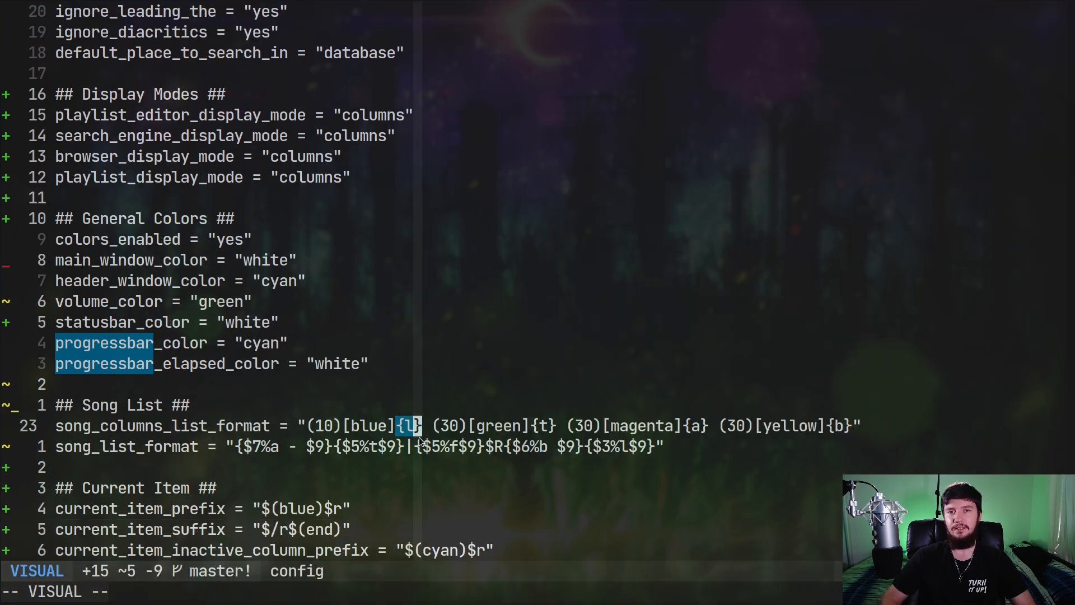
# - Drop the marking of the length field in song_columns_list_format and start a new visual selection
pyautogui.press('Escape')
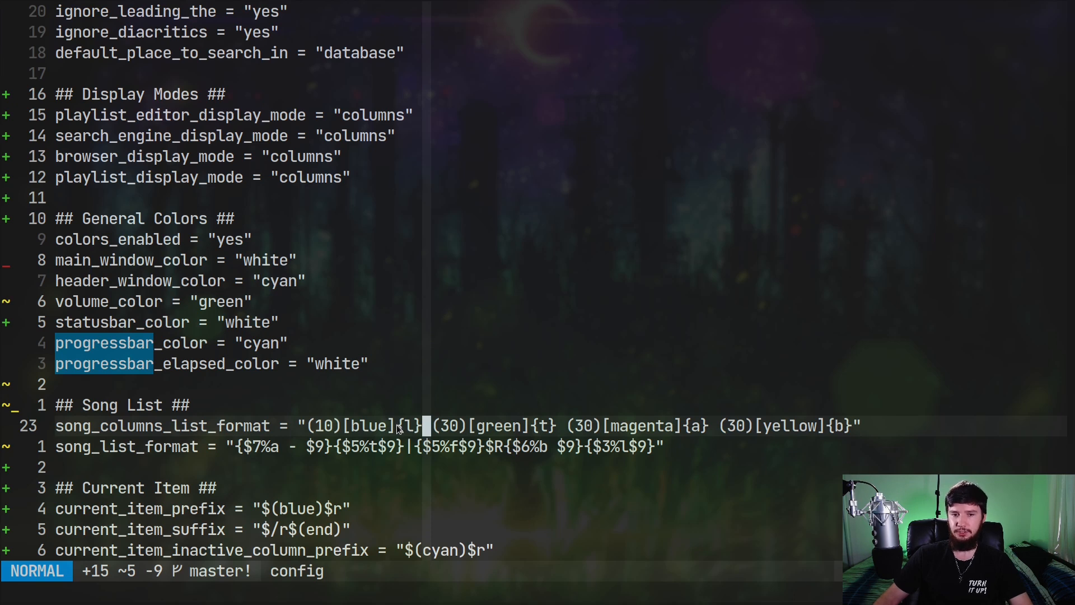
pyautogui.press('v')
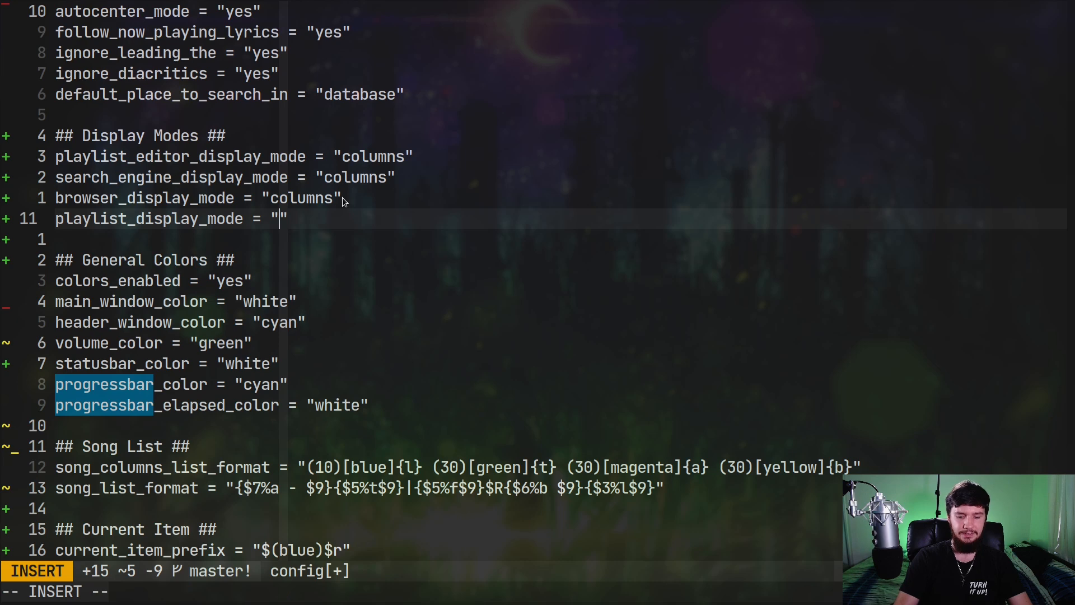
# - Set playlist_display_mode to classic, then visually inspect fields of song_list_format
pyautogui.write('classic')
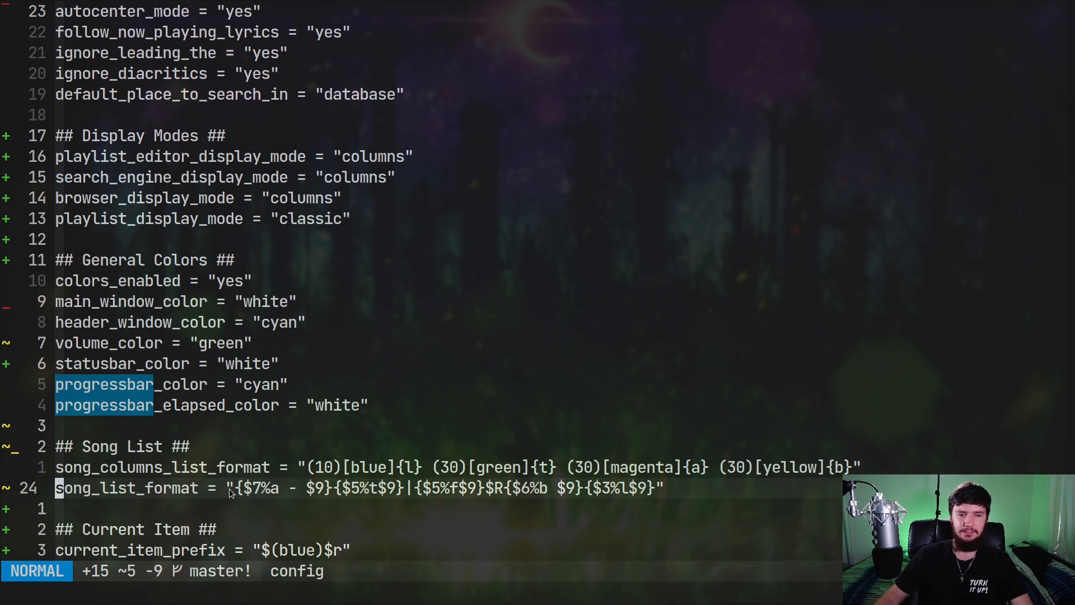
pyautogui.press('v')
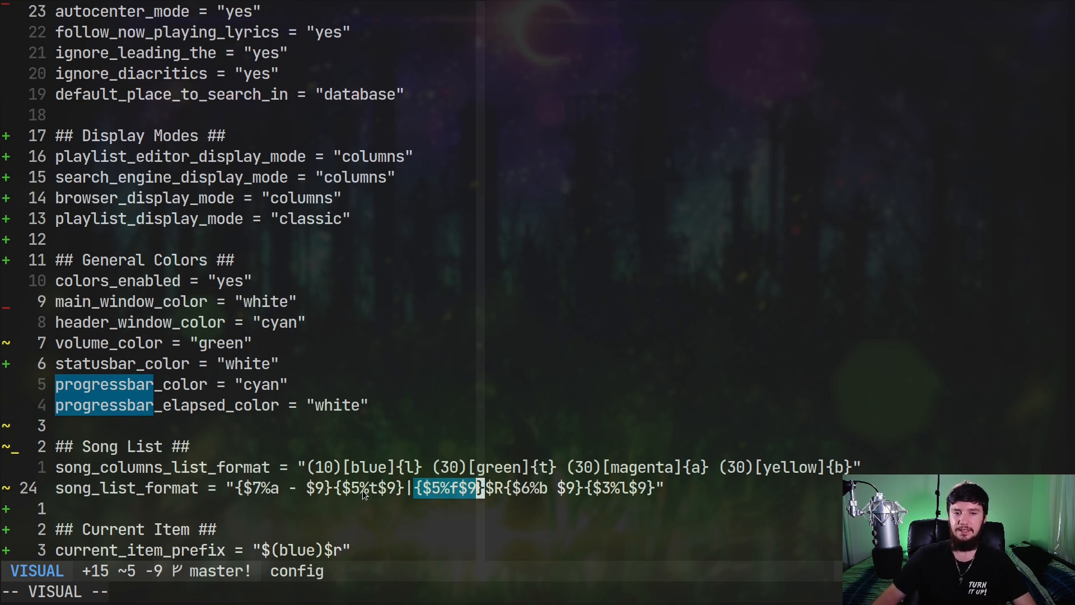
pyautogui.press('Escape')
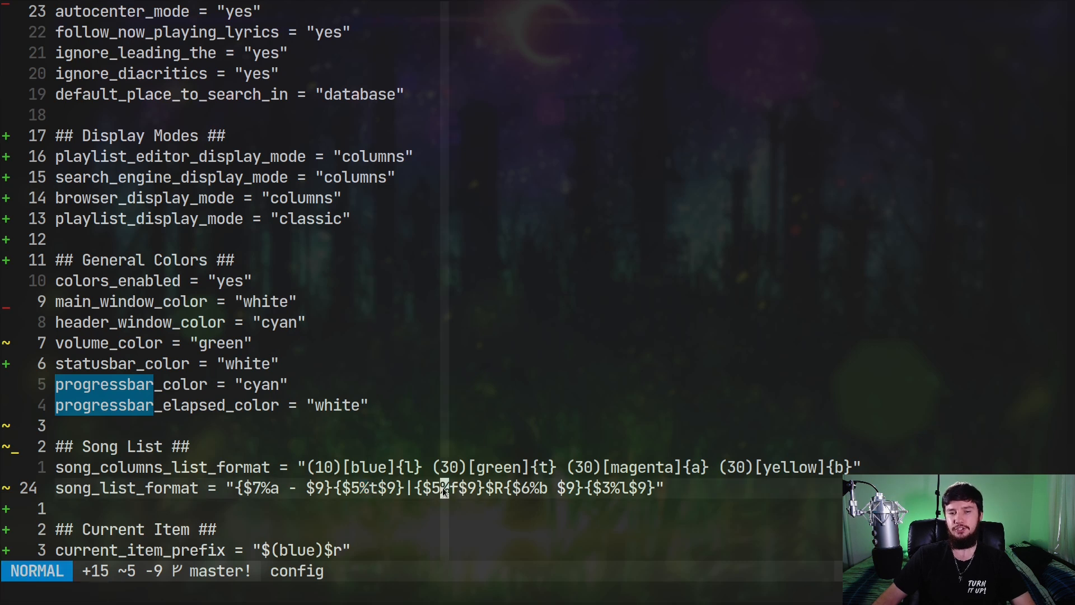
pyautogui.press('v')
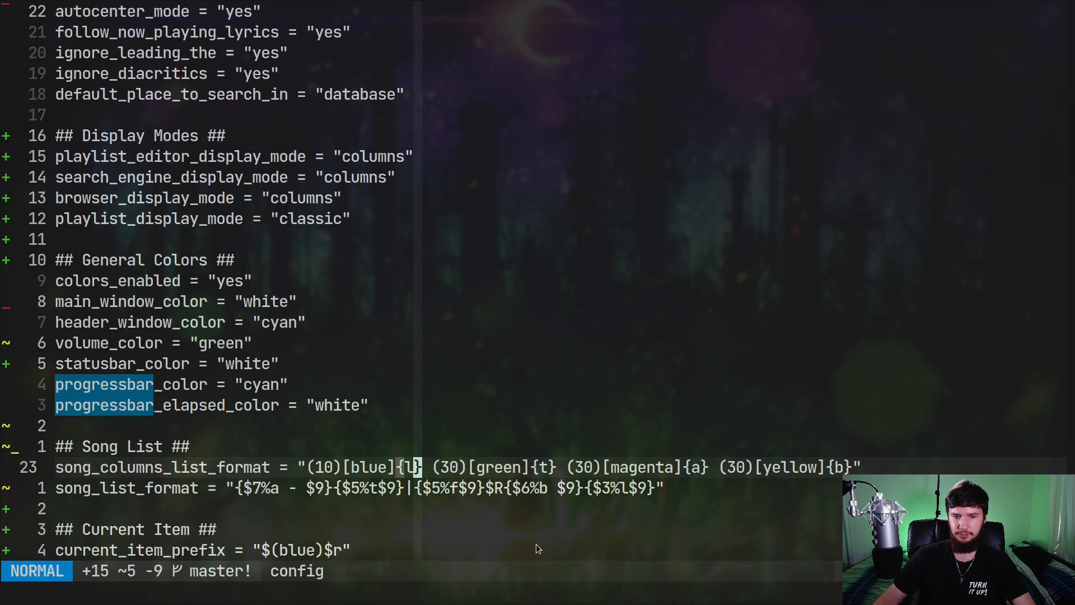
pyautogui.moveTo(549, 502)
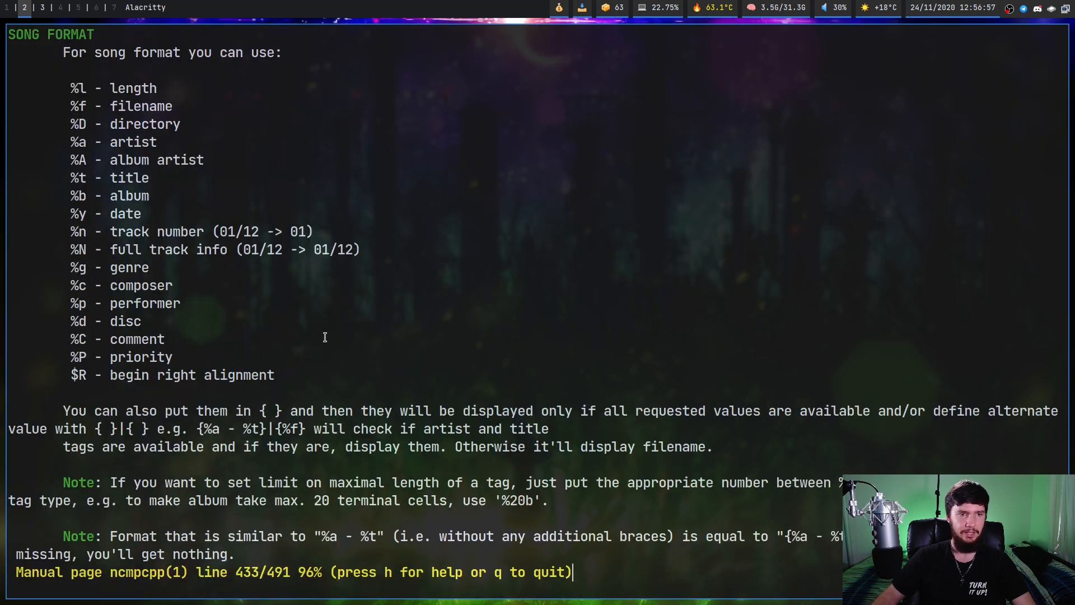
# - Scroll the ncmpcpp man page down to the SONG FORMAT list of tag codes
pyautogui.moveTo(69, 87); pyautogui.dragTo(274, 374)
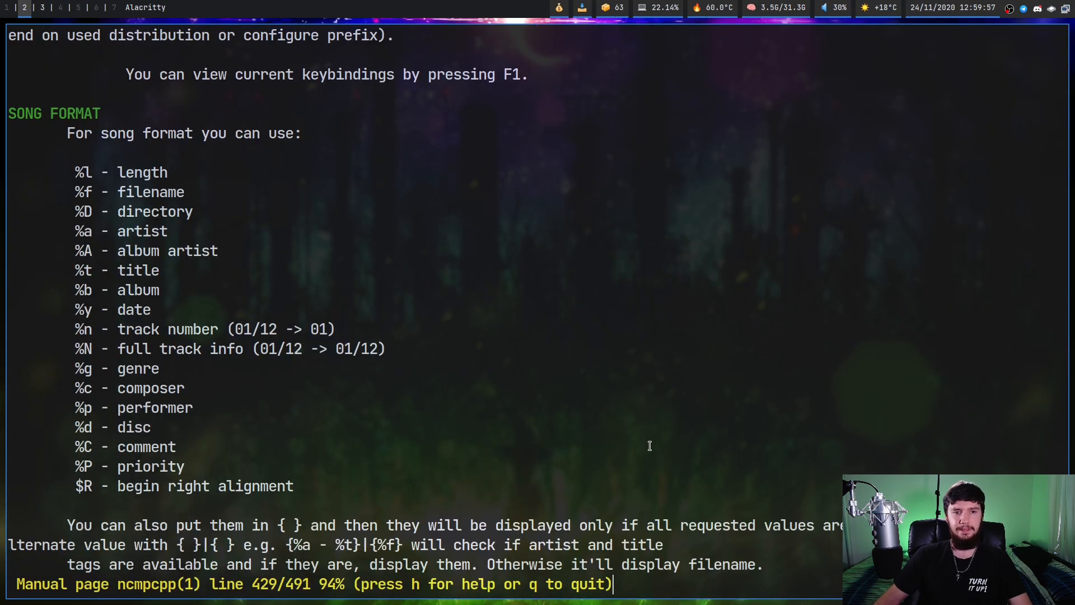
pyautogui.scroll(-3)
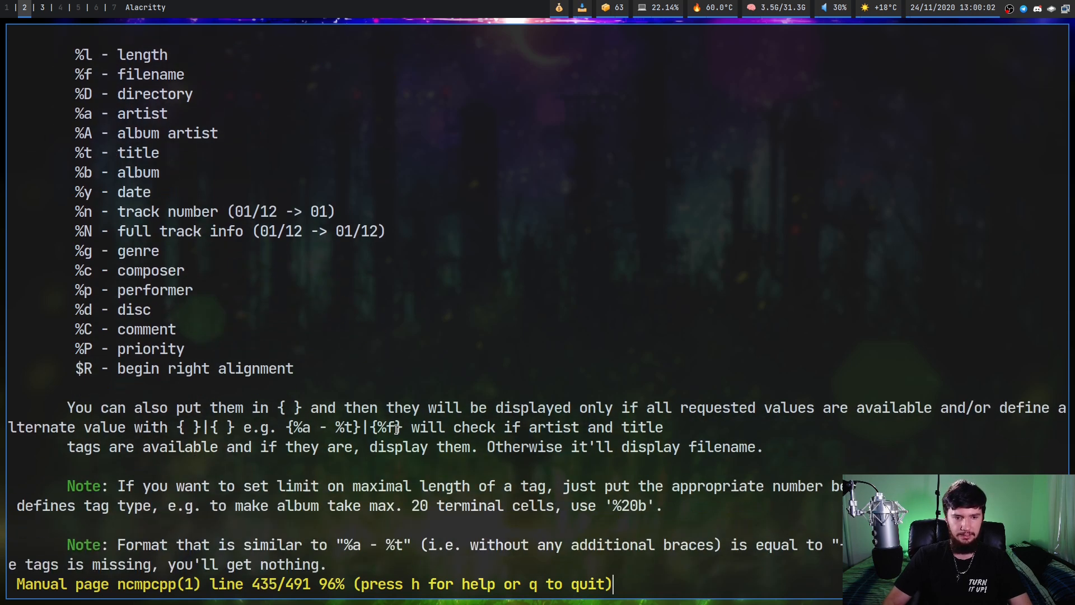
pyautogui.scroll(-3)
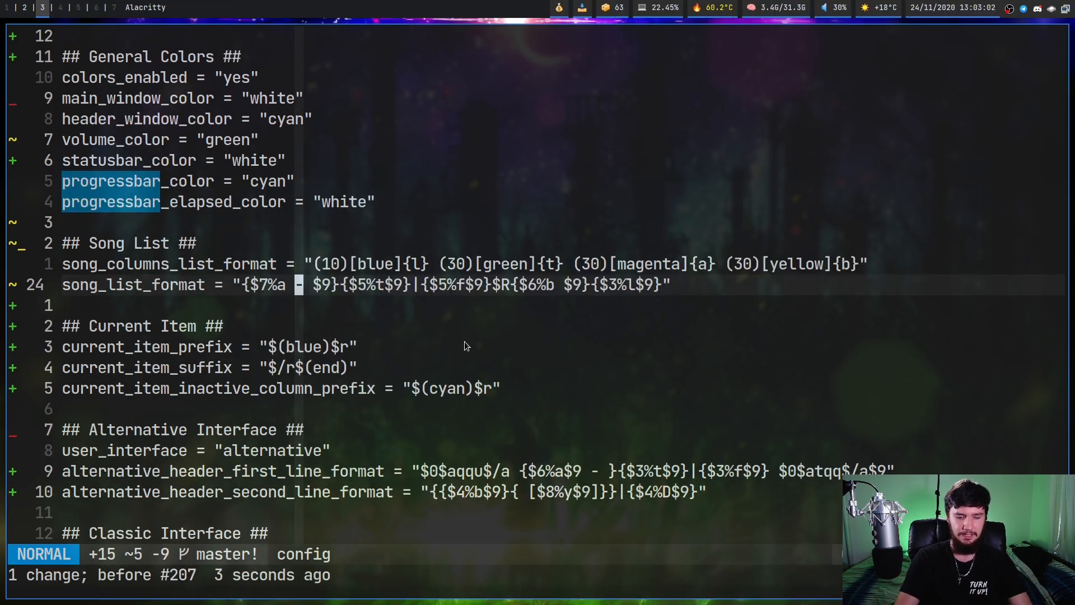
# - Make trial edits to song_list_format, inserting text beside the %t title code
pyautogui.press('i')
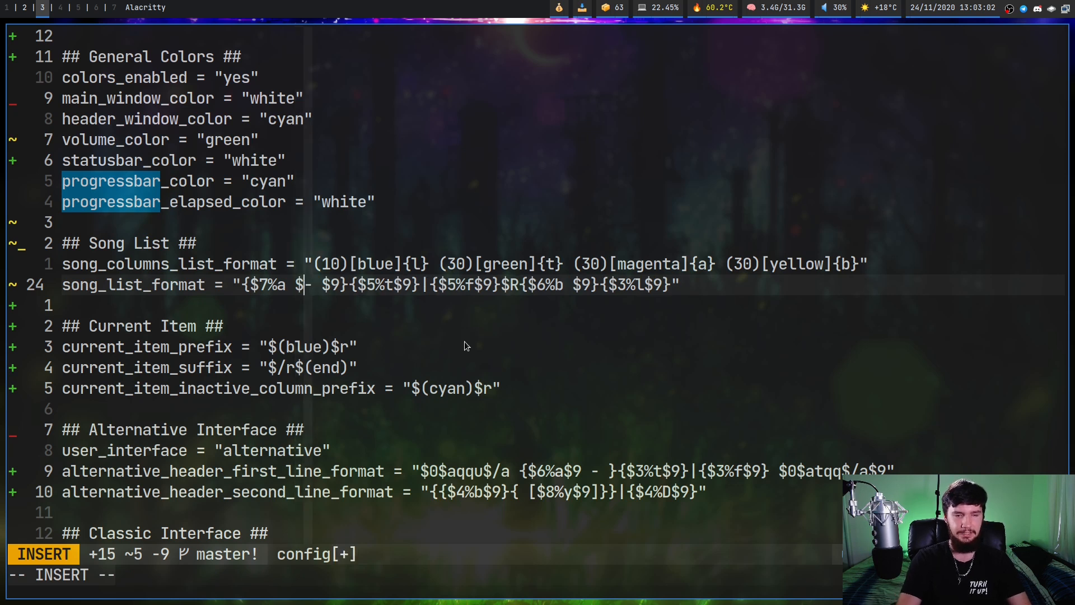
pyautogui.write('6')
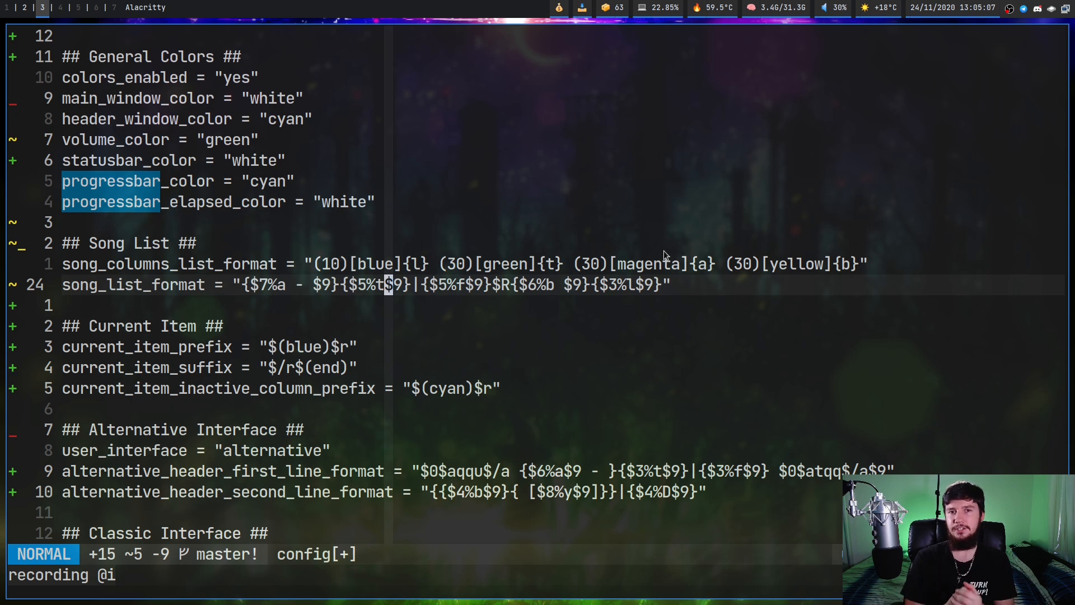
pyautogui.press('i')
pyautogui.write('|')
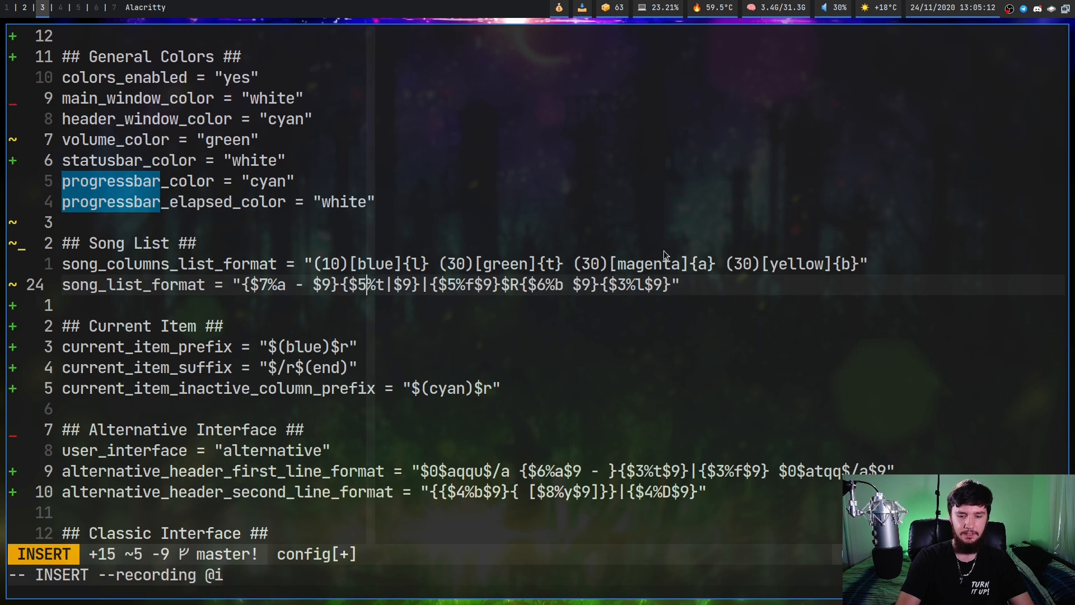
pyautogui.press('Escape')
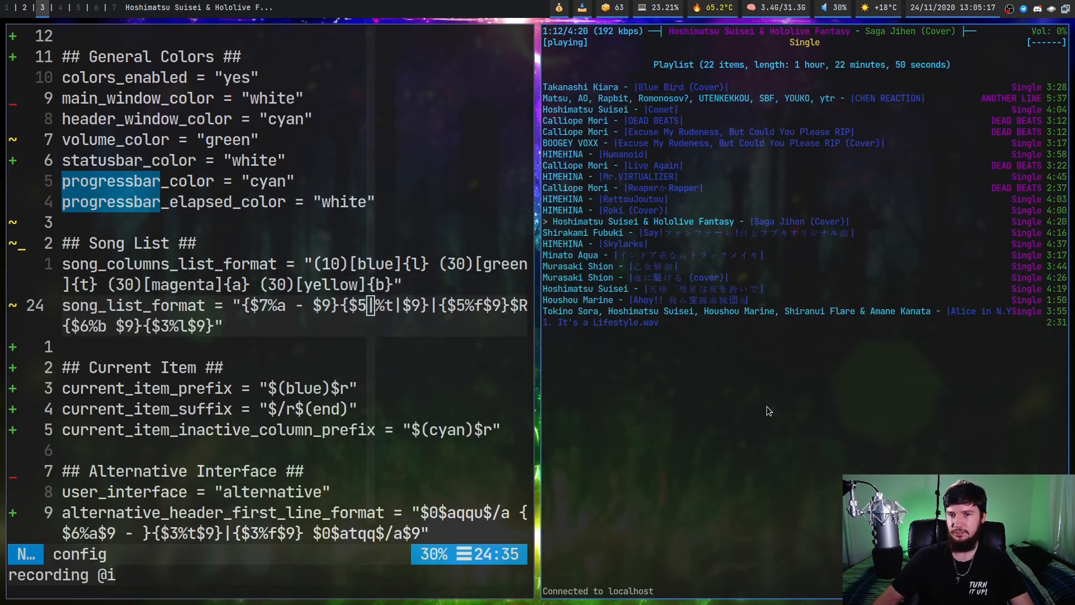
pyautogui.moveTo(627, 159)
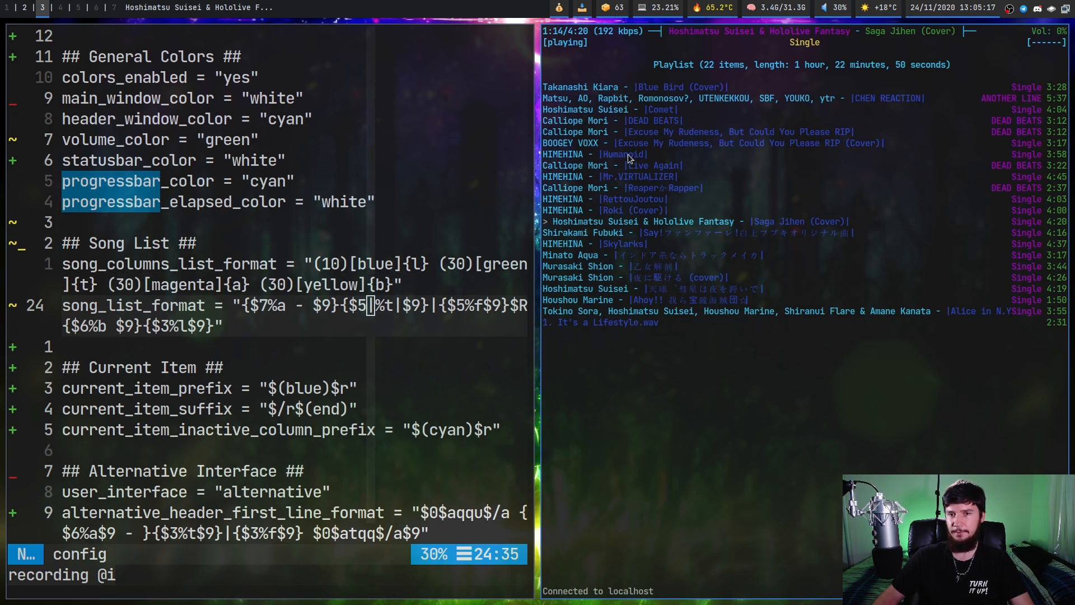
pyautogui.moveTo(860, 206)
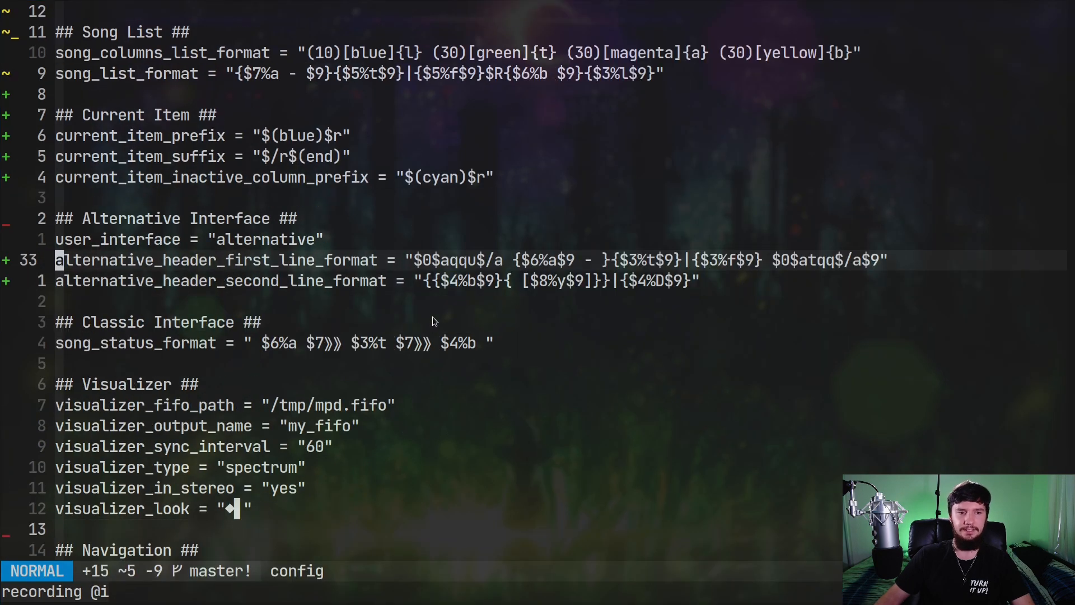
pyautogui.moveTo(429, 267)
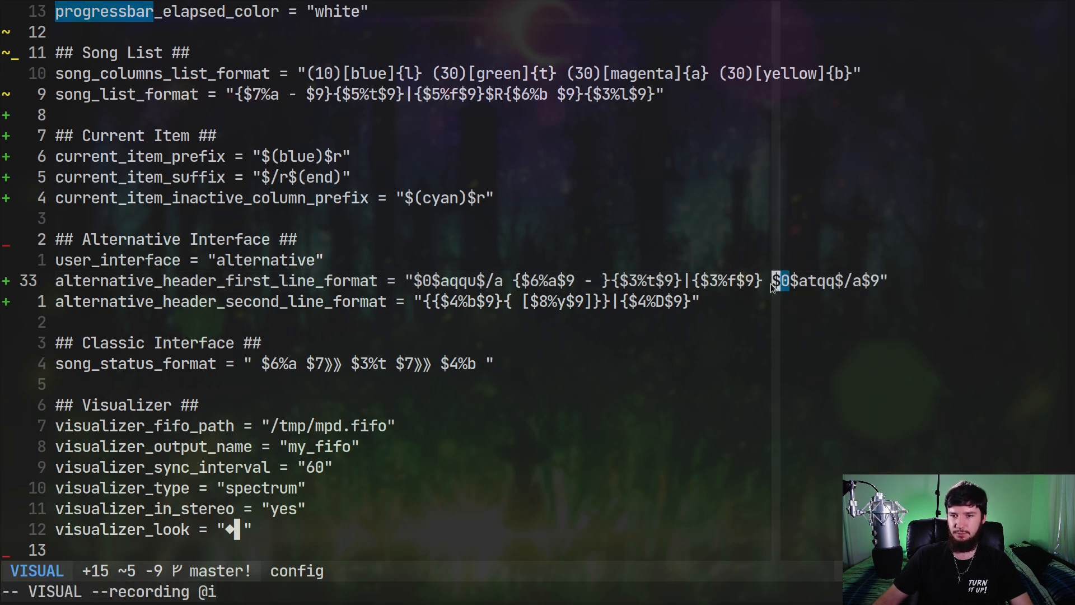
# - Remove the $0 marker from alternative_header_first_line_format and examine its $aqqu$/a part
pyautogui.press('Escape')
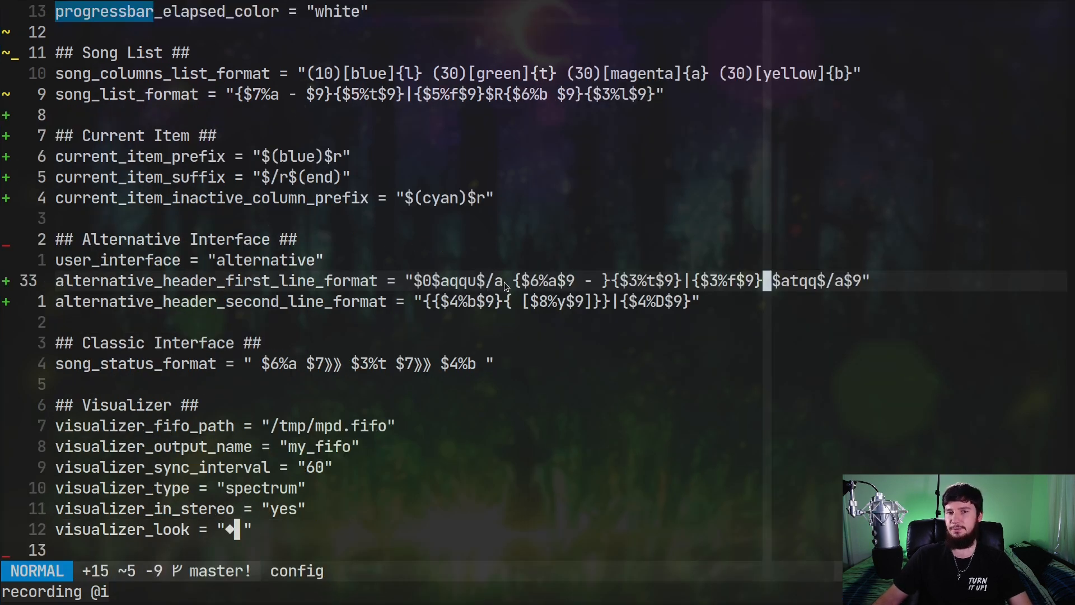
pyautogui.press('v')
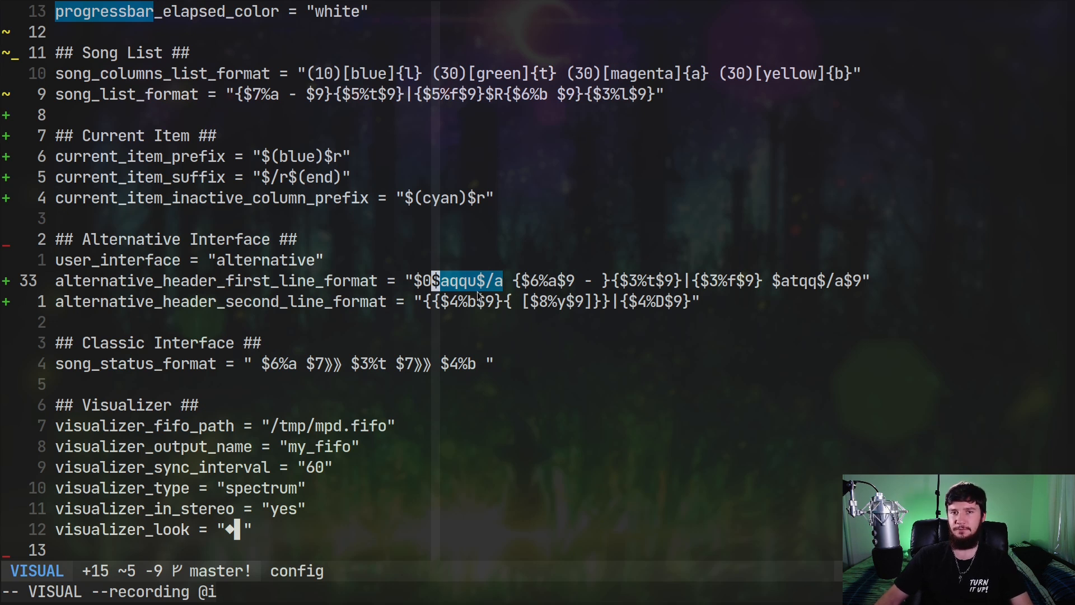
pyautogui.press('Escape')
pyautogui.write('0$')
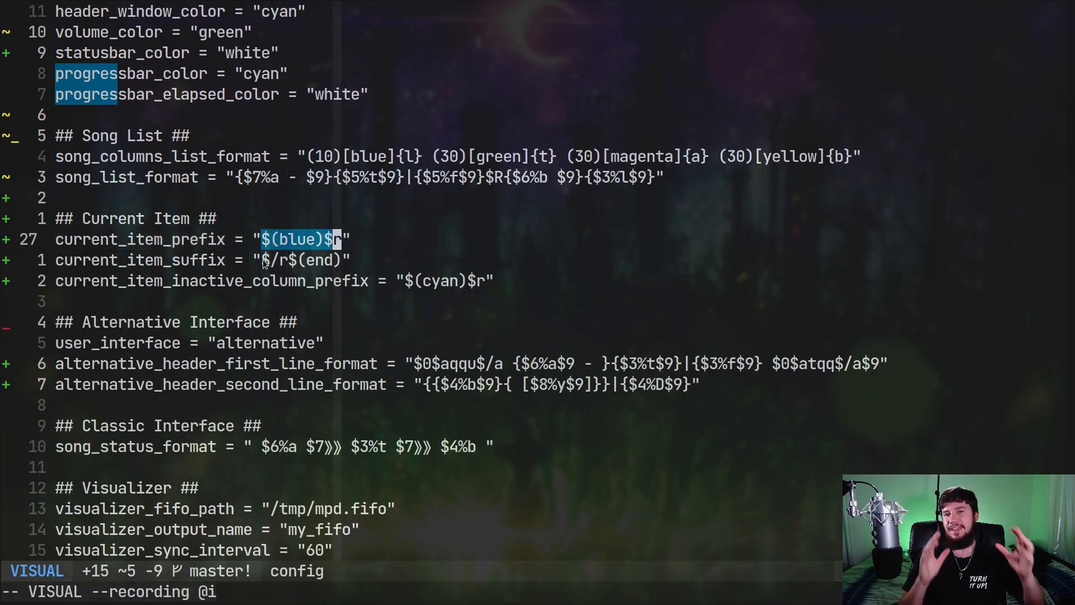
# - End the selection of $(blue)$r in current_item_prefix before viewing the playlist
pyautogui.press('Escape')
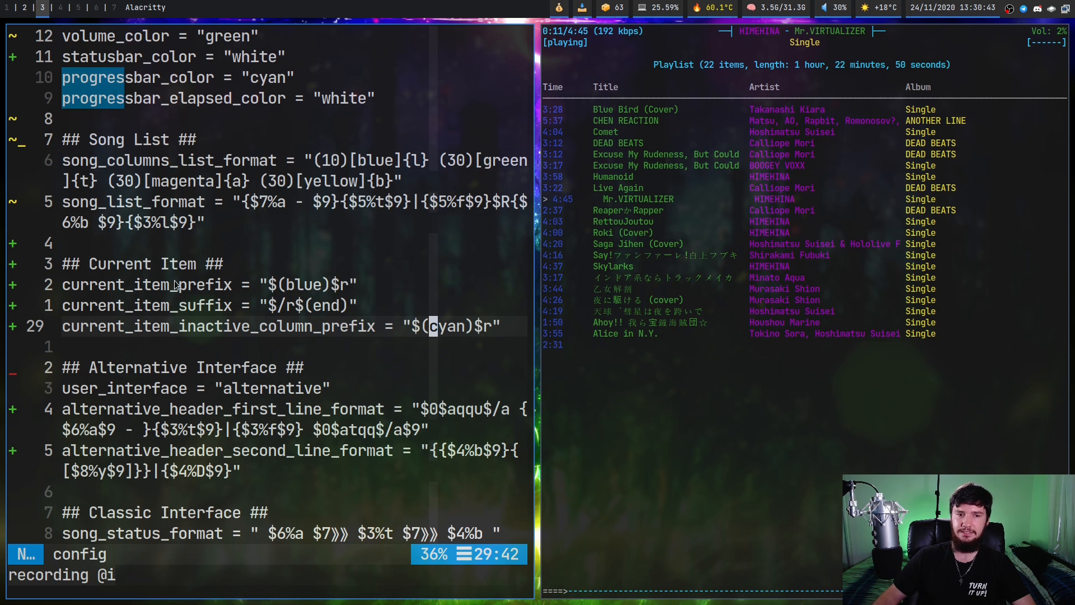
pyautogui.moveTo(843, 215)
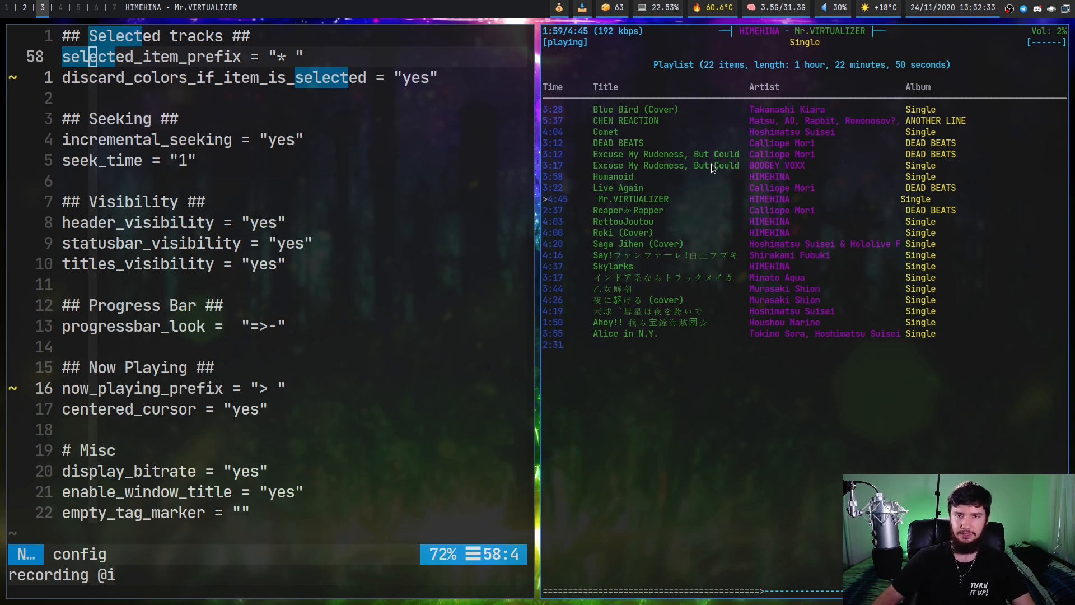
# - Move to the Visualizer section showing the stereo spectrum settings
pyautogui.click(665, 165)
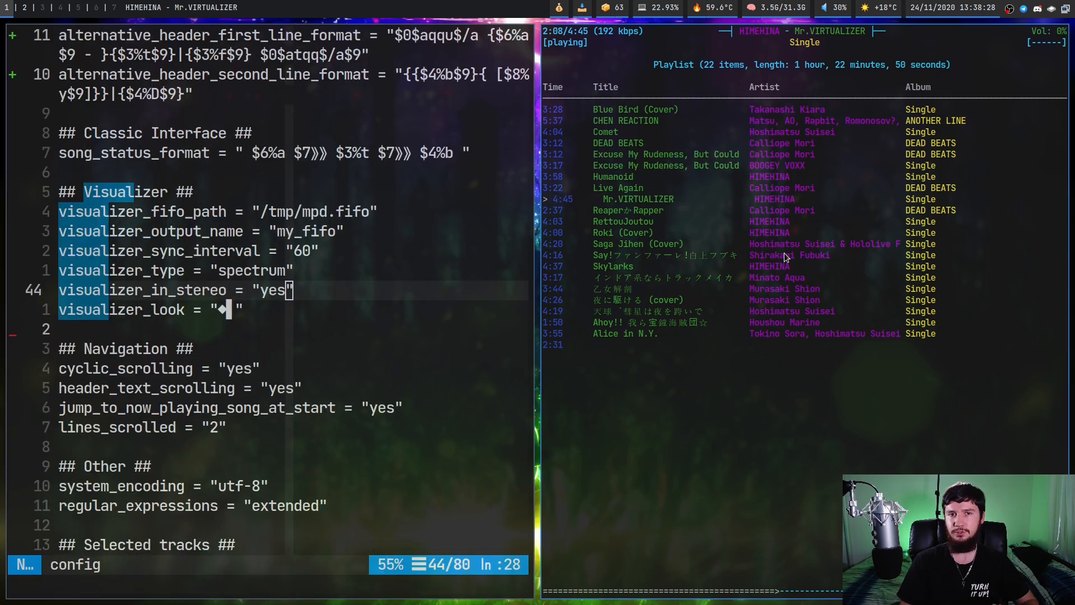
pyautogui.moveTo(900, 334)
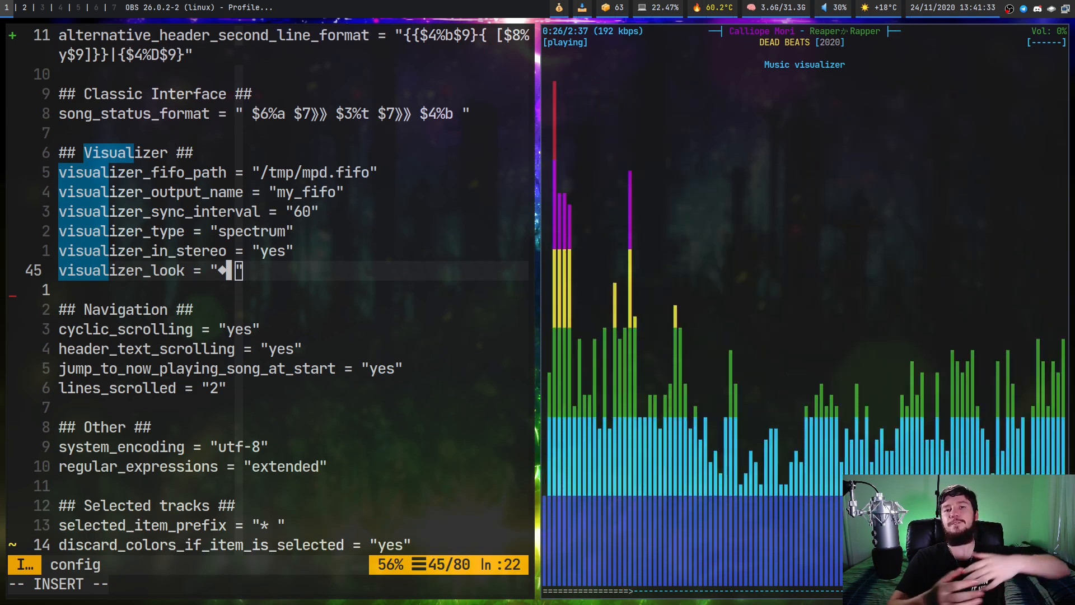
pyautogui.moveTo(817, 231)
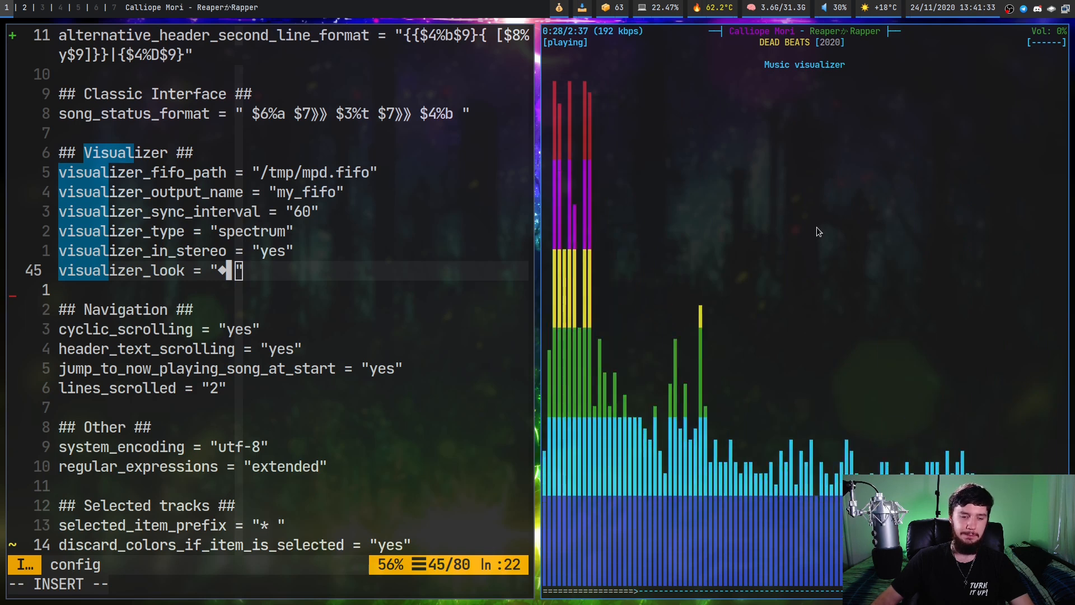